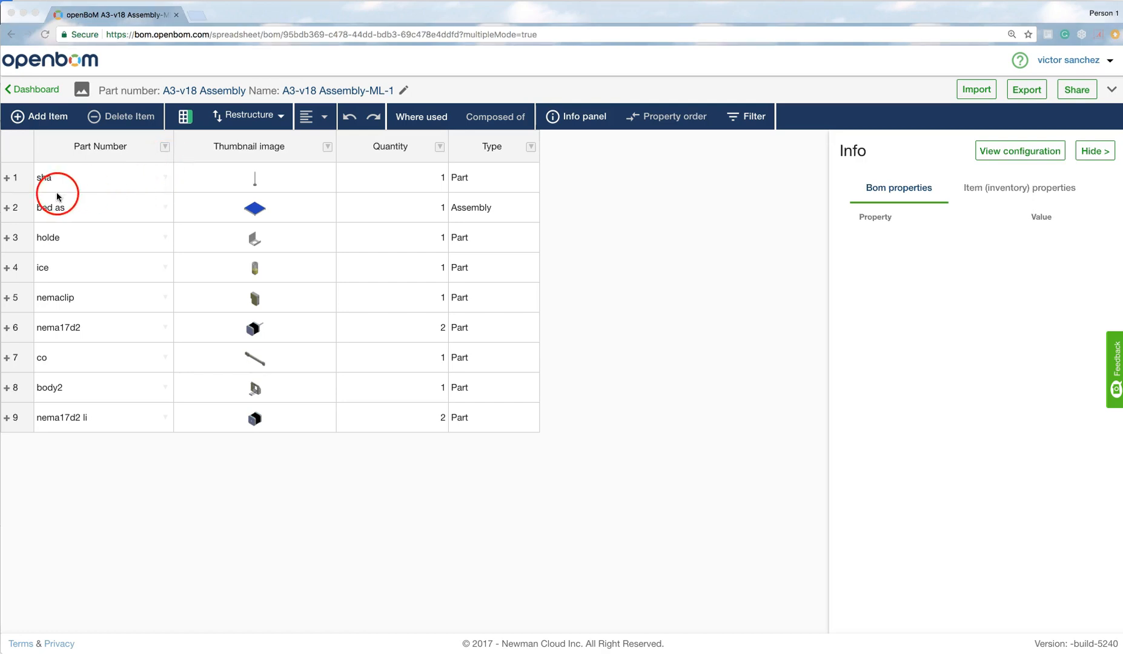
Expand the bed as sub-assembly and select its socket head cap screw_is part.
click(102, 207)
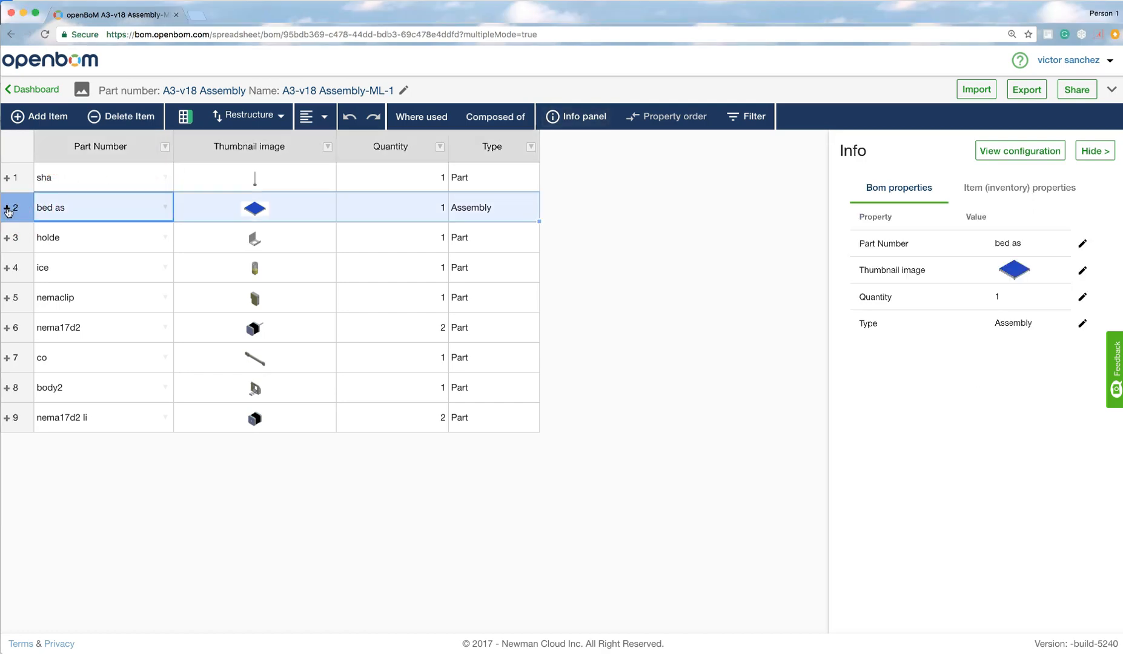
click(10, 208)
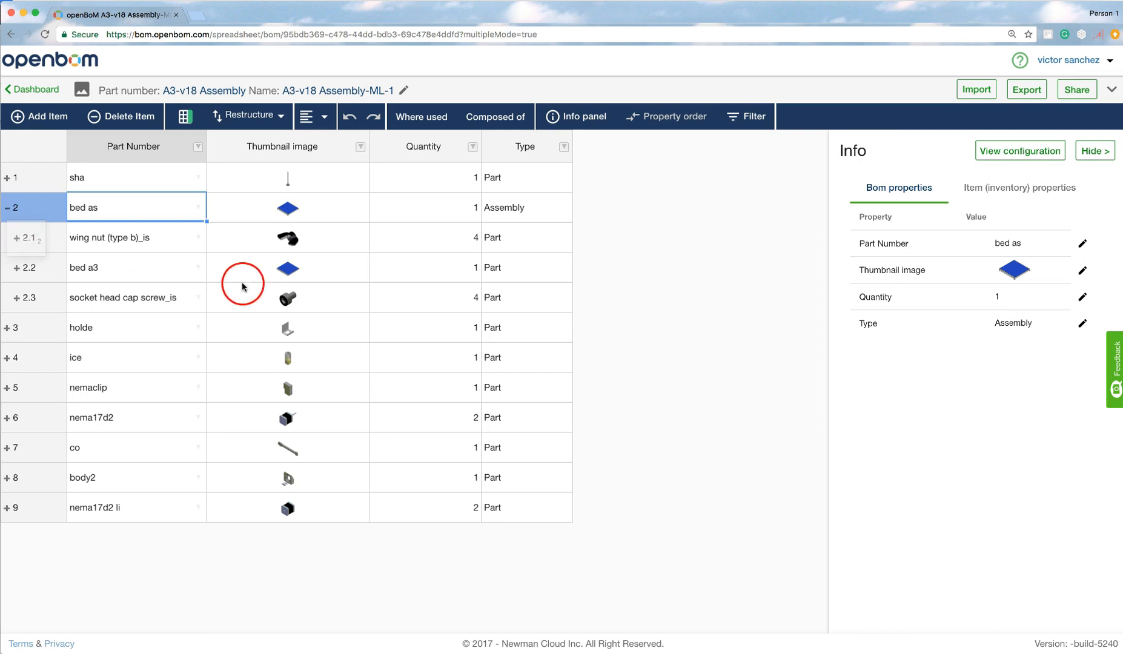
click(288, 298)
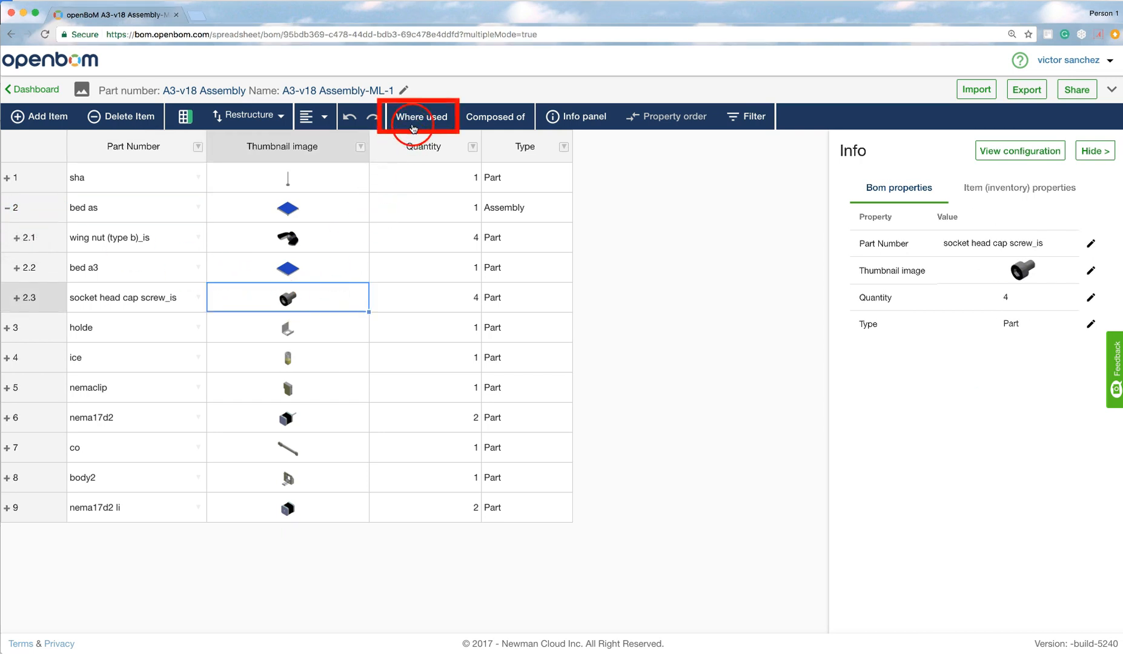
click(421, 116)
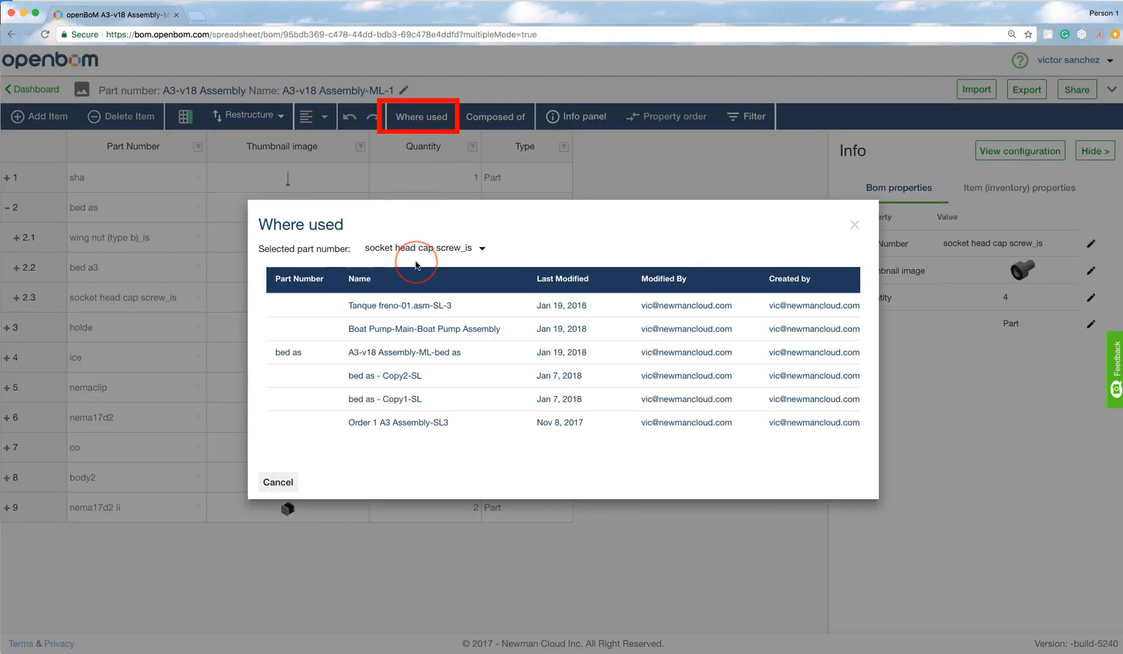
mouse_move(811, 238)
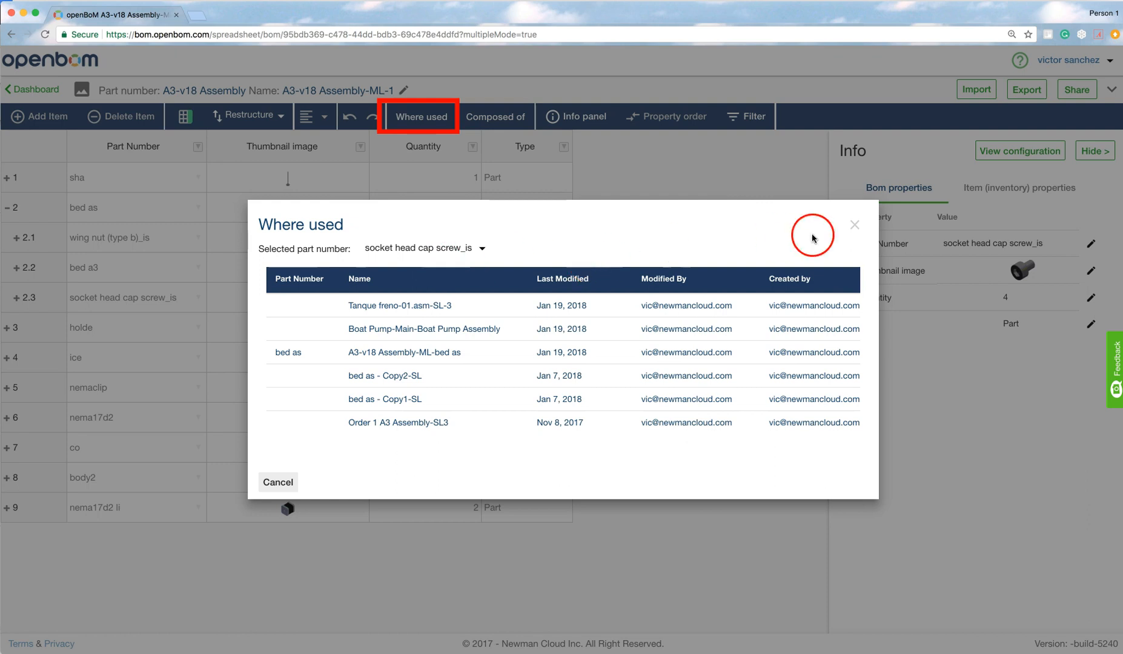
click(853, 224)
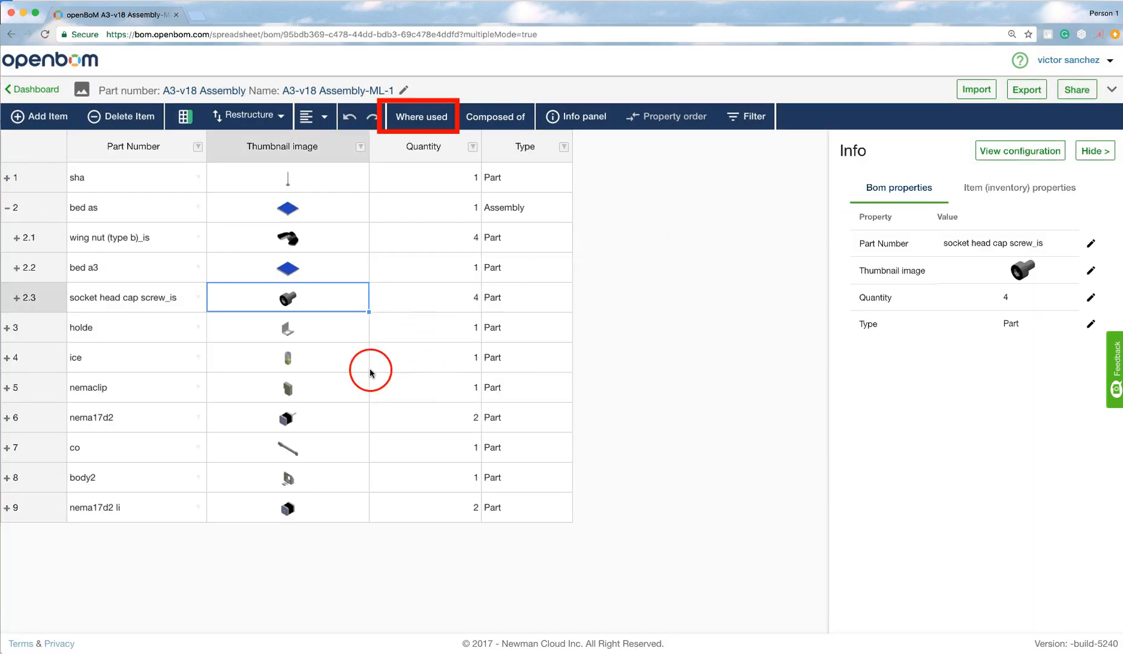
Run Where used on nema17d2 and open the GPrint Box 1.3 Extruder Assembly BOM.
click(287, 418)
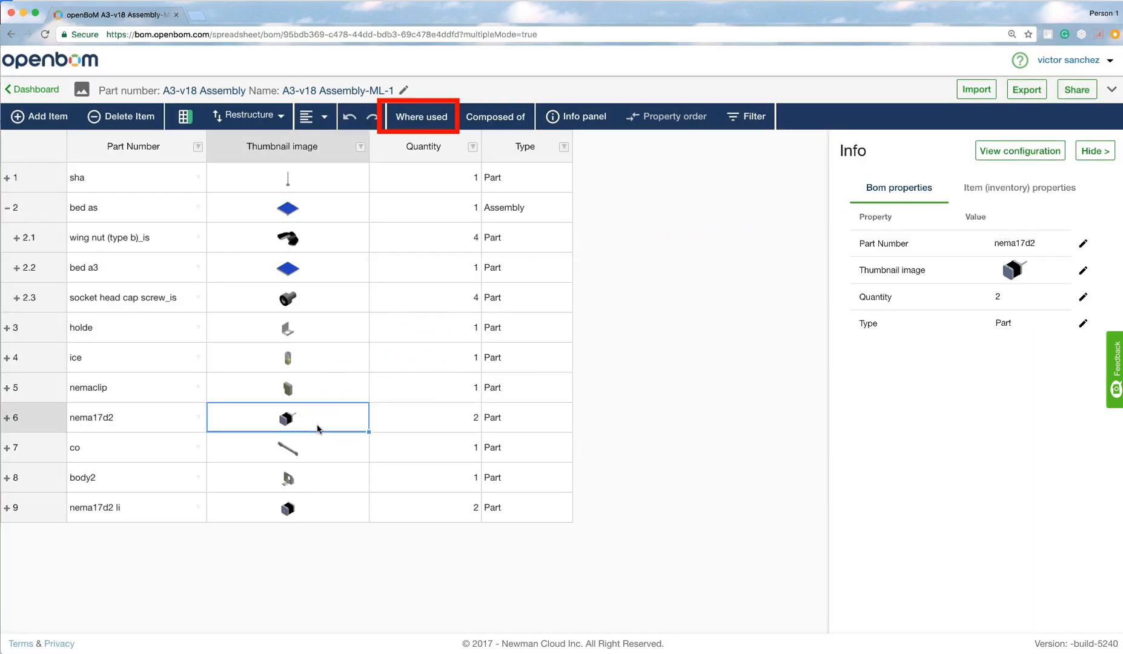
click(421, 116)
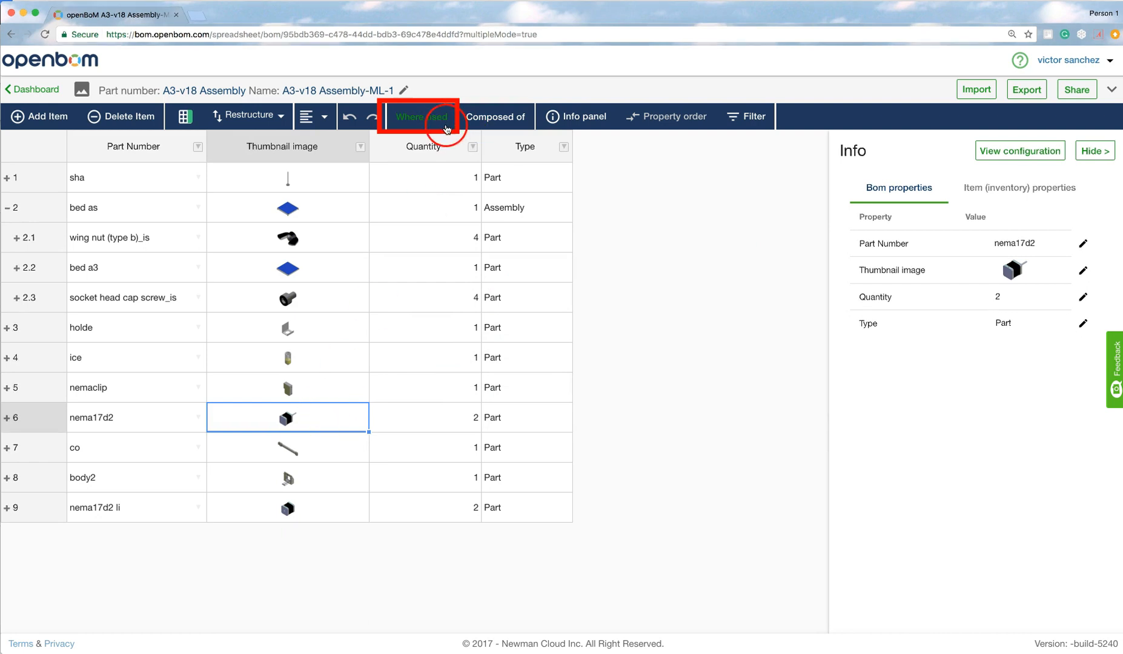
click(420, 116)
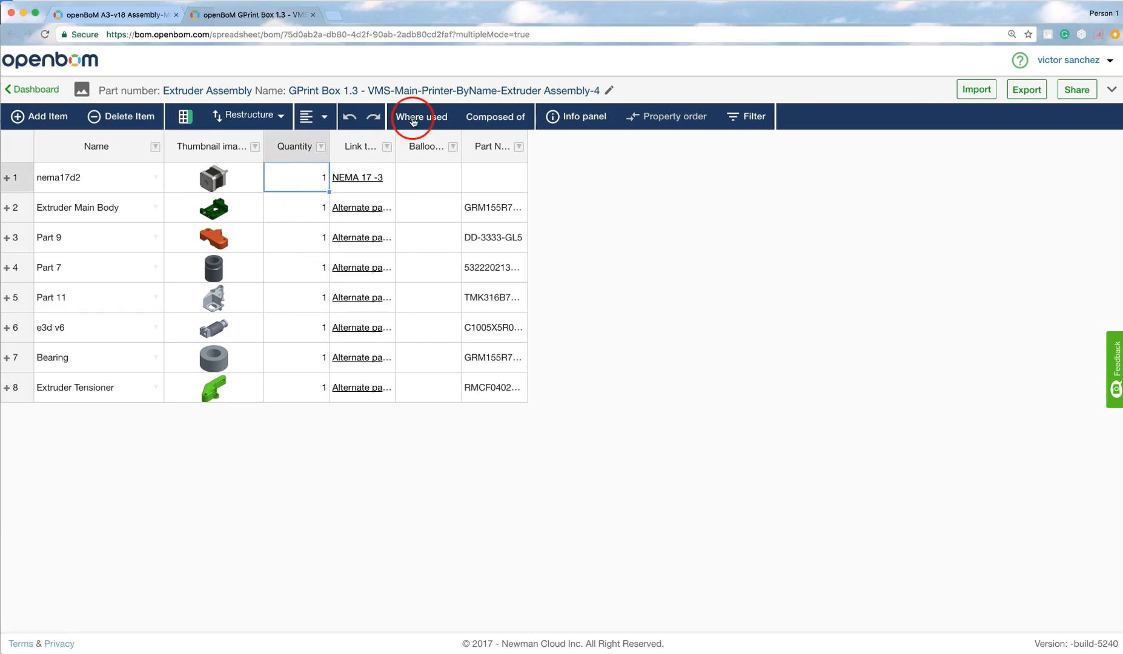
click(420, 117)
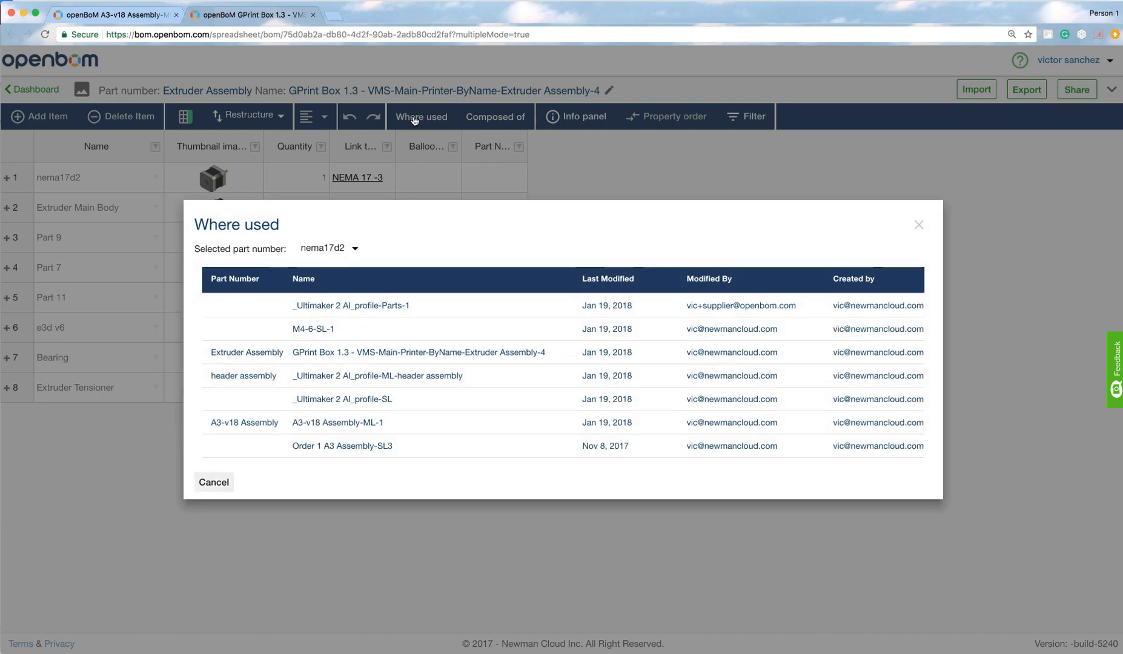
mouse_move(888, 260)
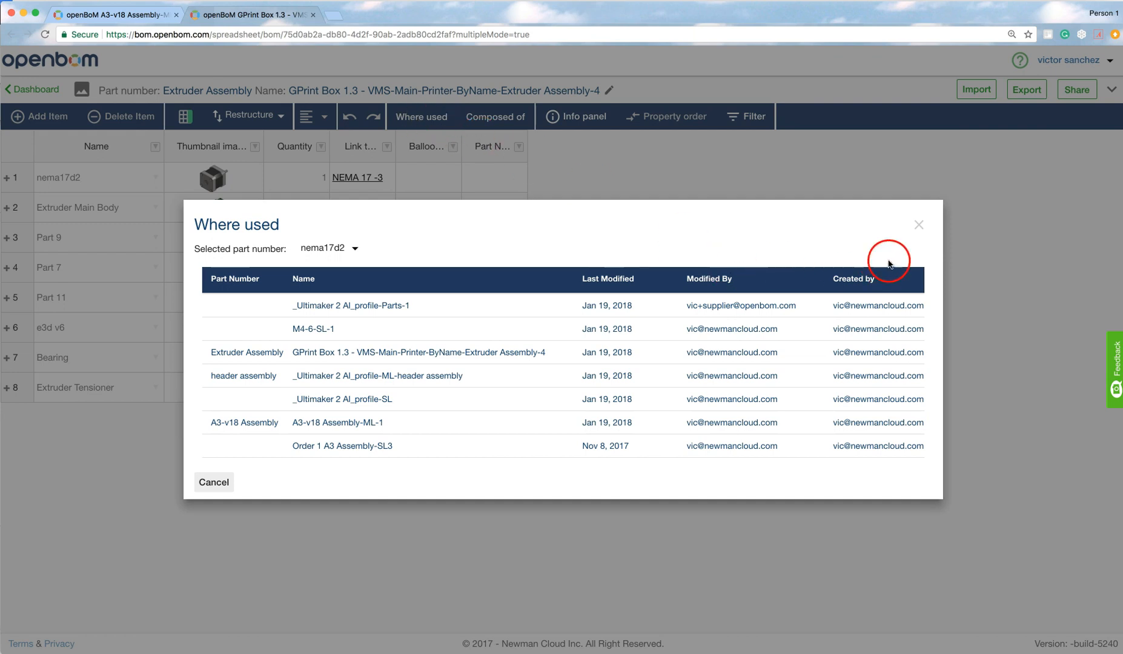
click(919, 224)
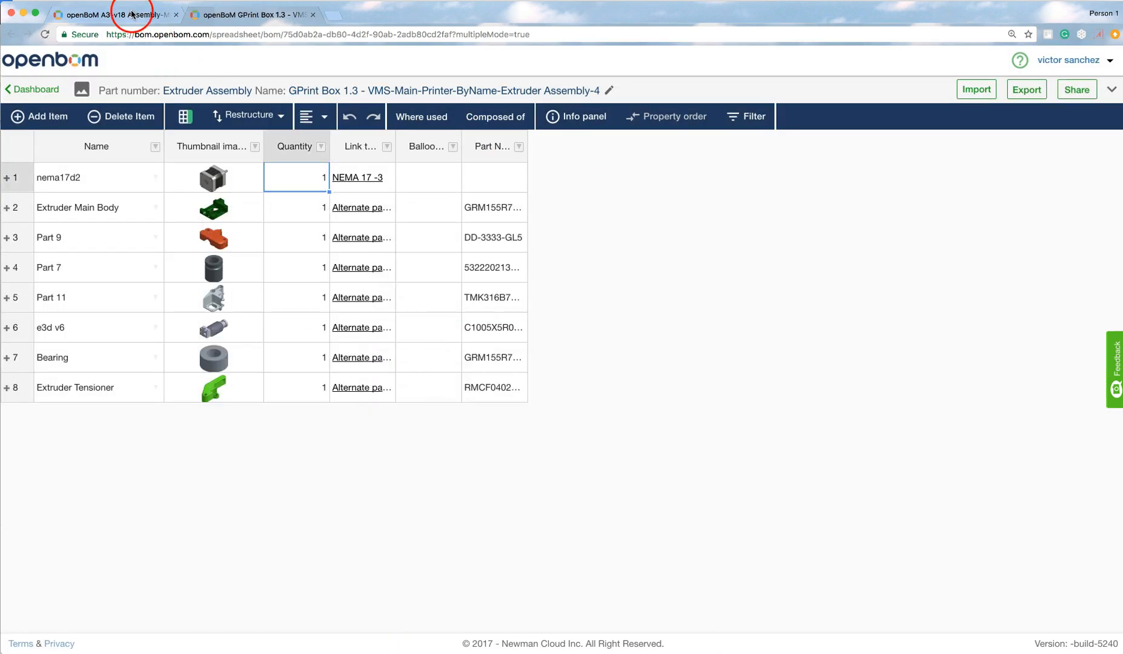
Return to the A3-v18 Assembly BOM and review its sharing settings.
click(111, 14)
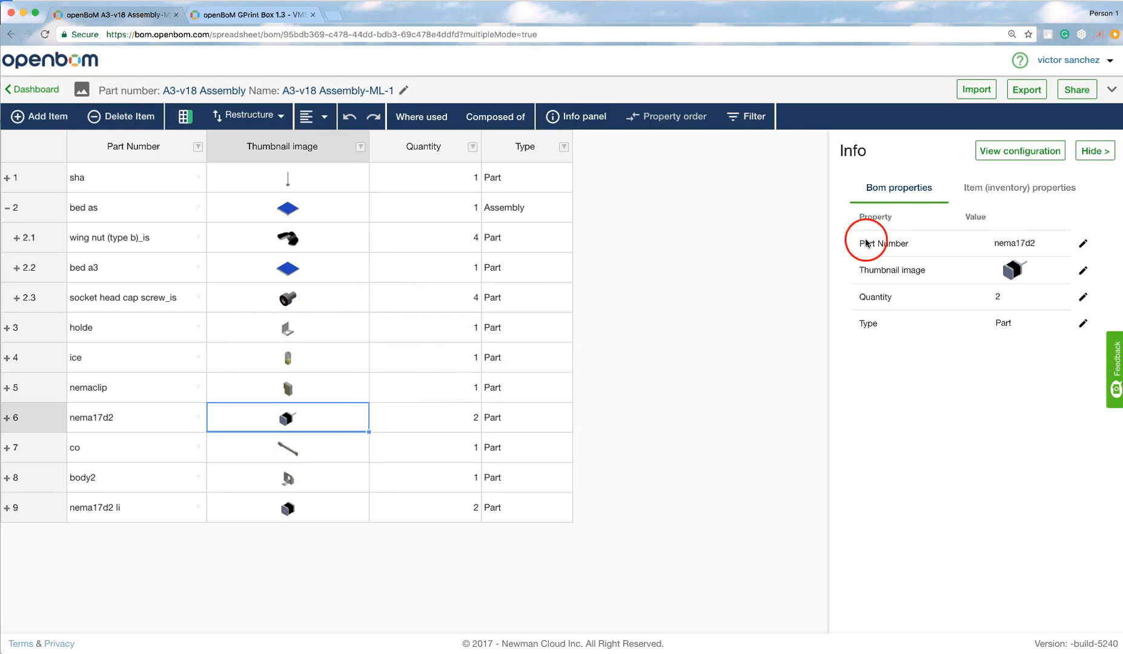
click(1076, 89)
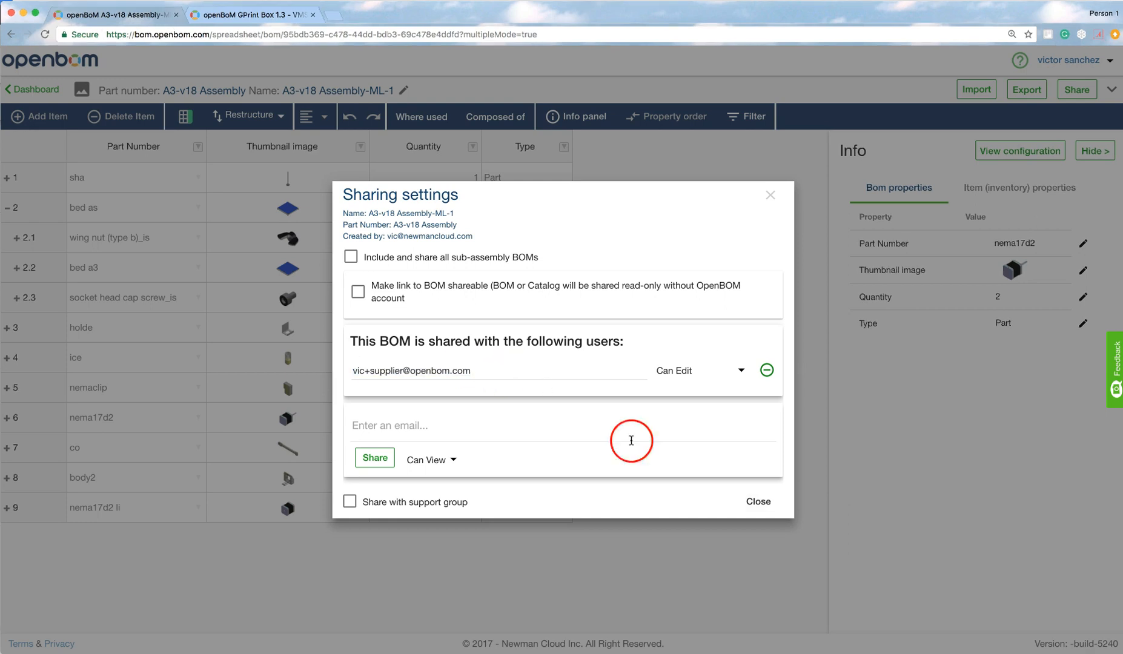
click(756, 502)
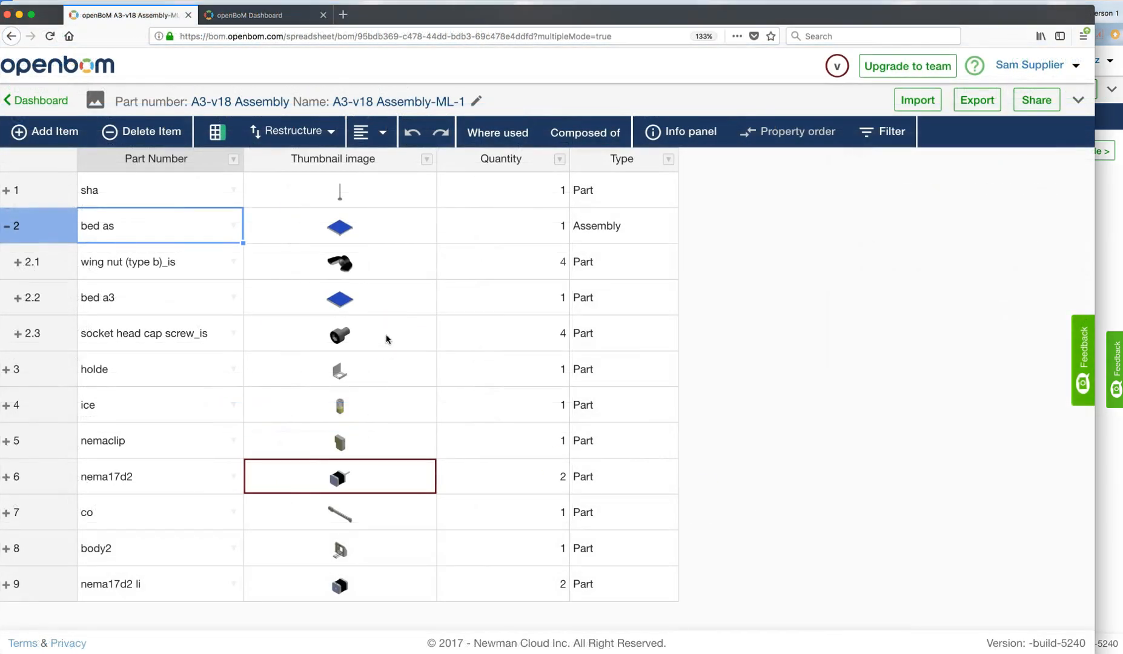
As the supplier, run Where used on socket head cap screw_is, showing only bed as.
click(339, 332)
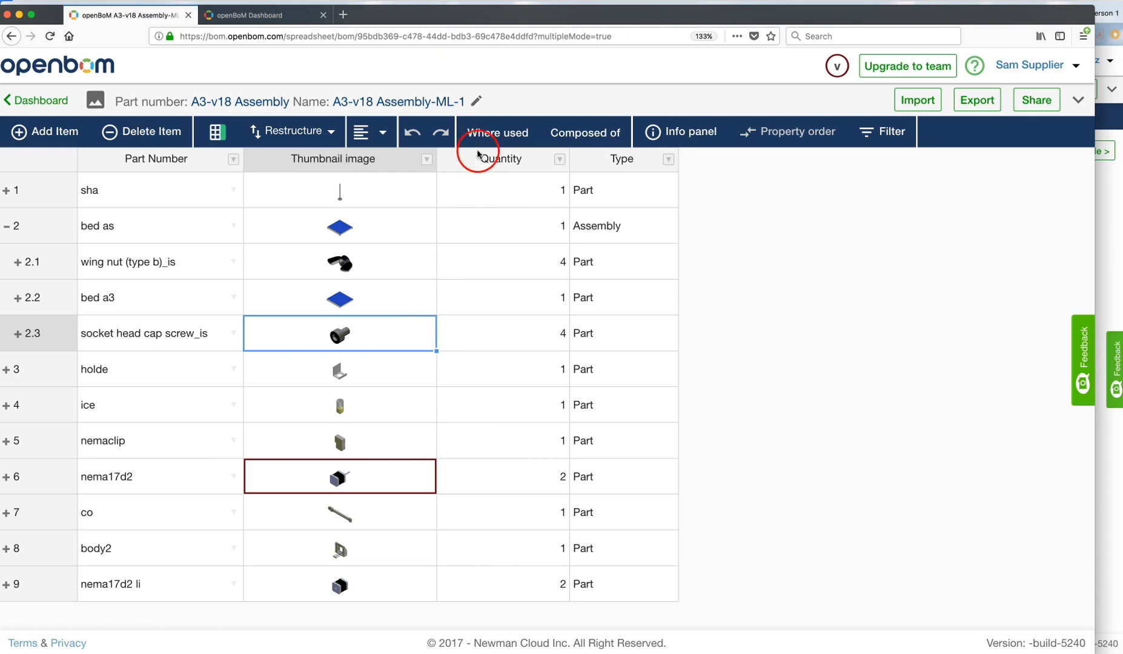
click(496, 132)
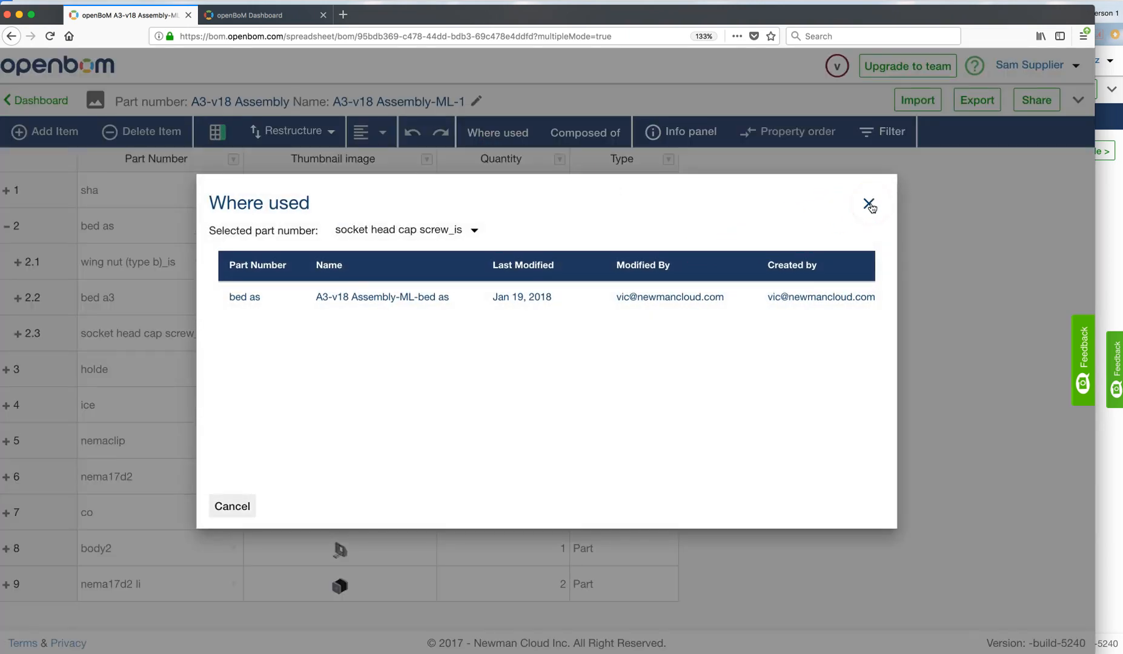
click(869, 204)
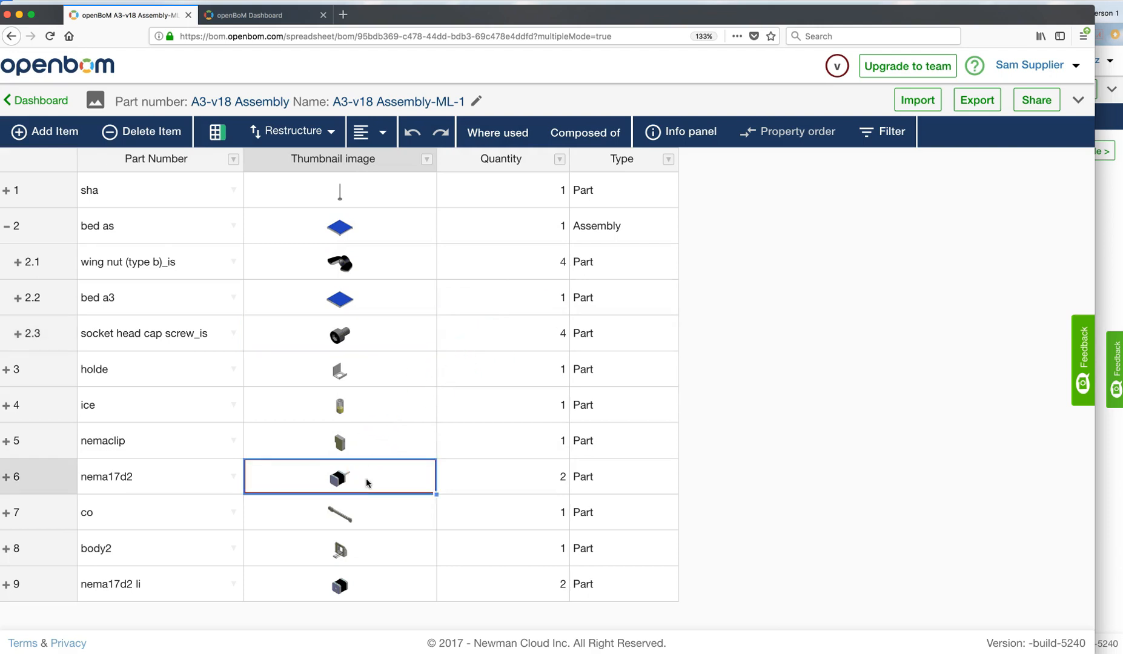
click(497, 132)
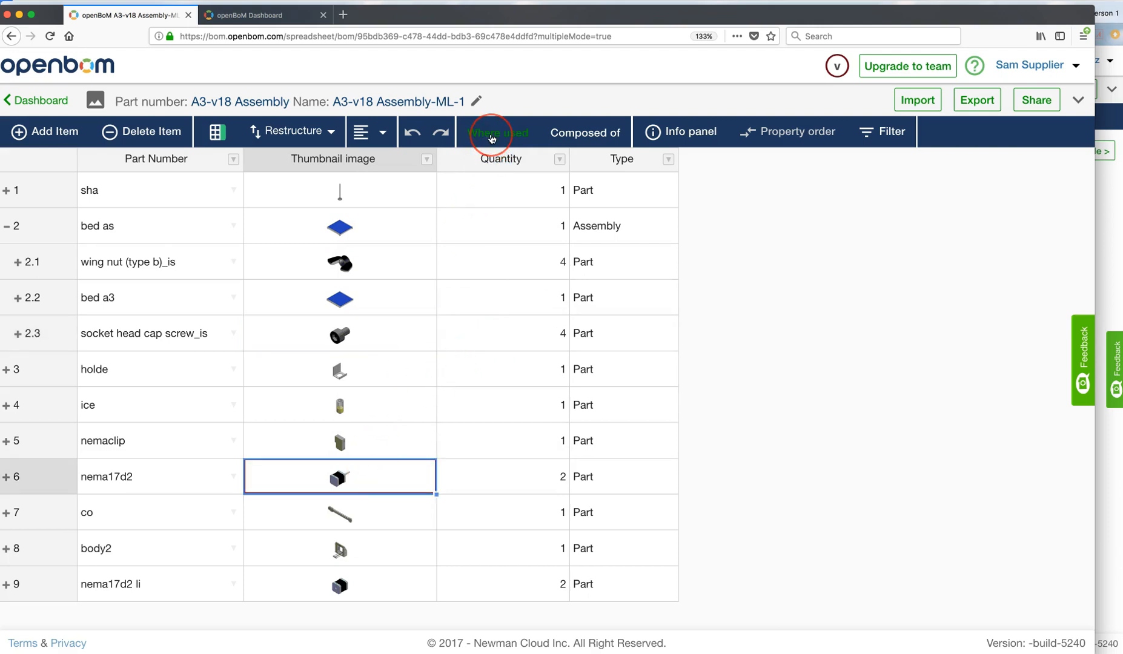
click(497, 132)
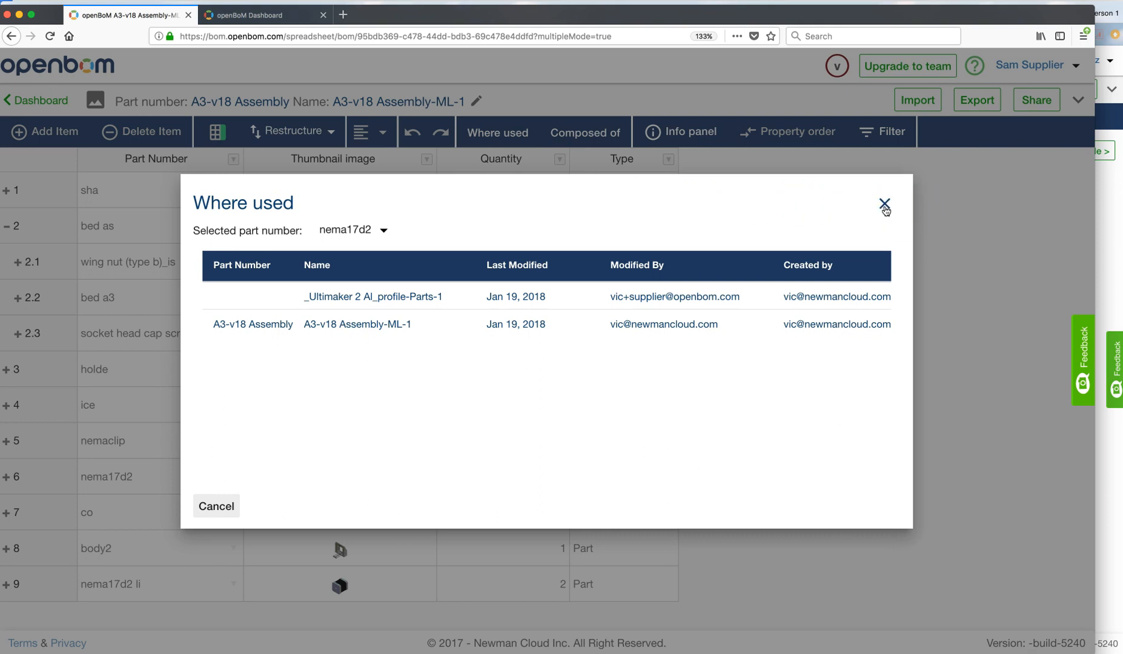
click(884, 204)
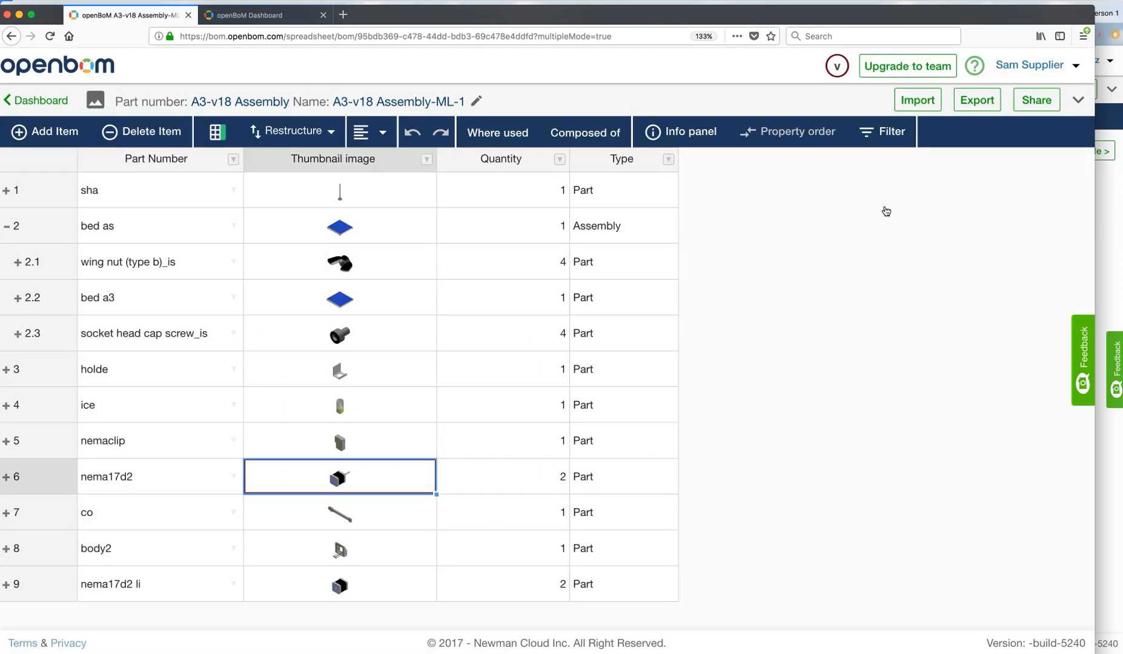